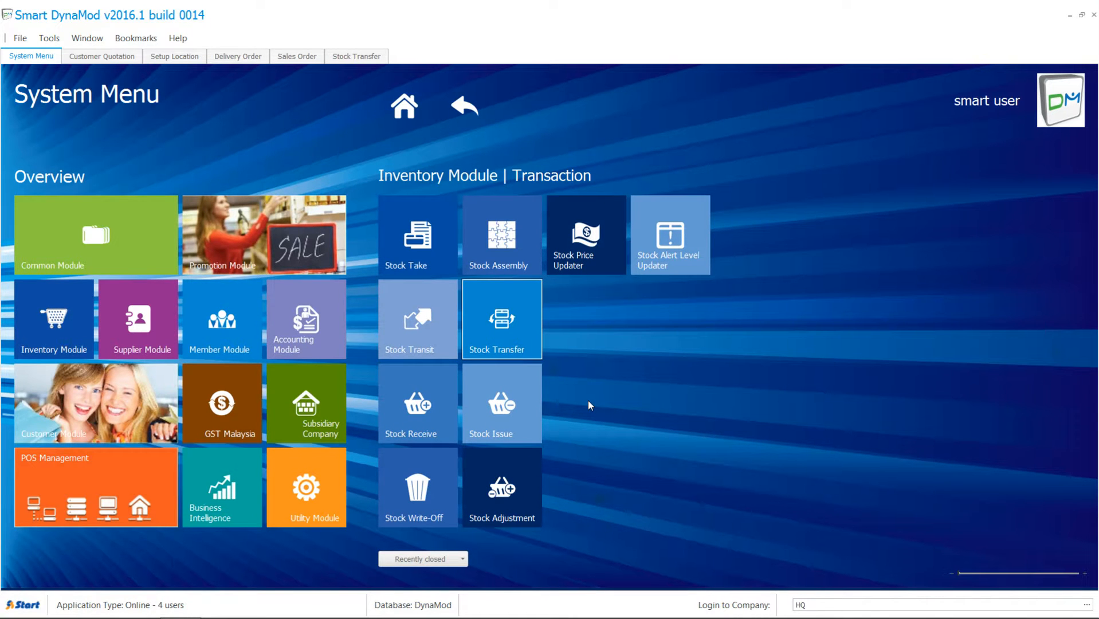
pyautogui.moveTo(1001, 133)
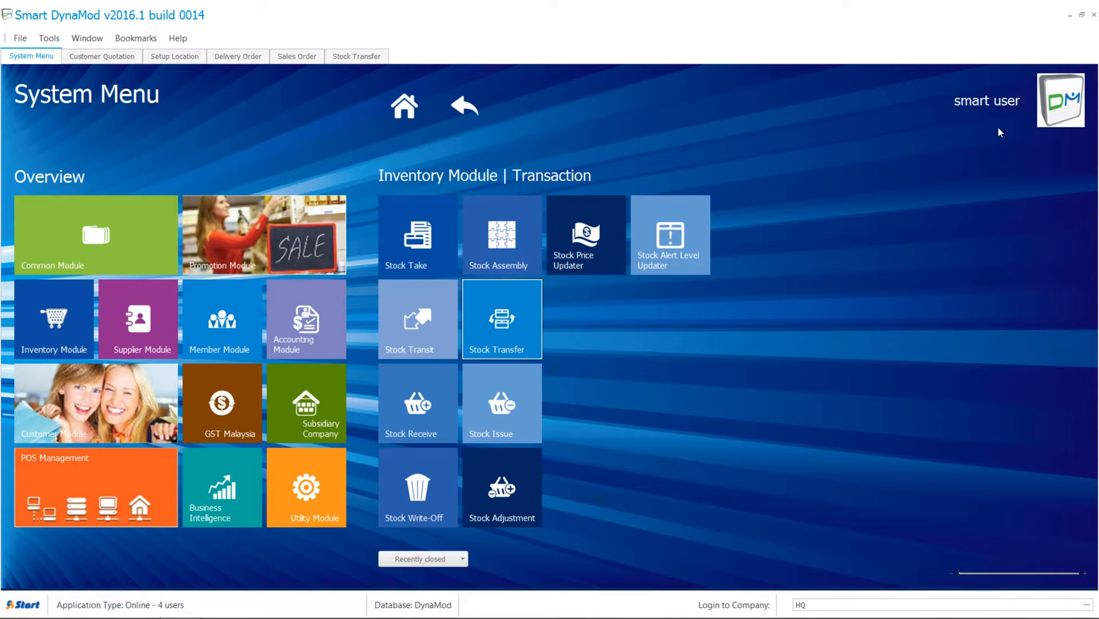
# Step: Show the profile menu from the top-right picture (Change Profile Picture, Lock, Sign Out)
pyautogui.click(1061, 99)
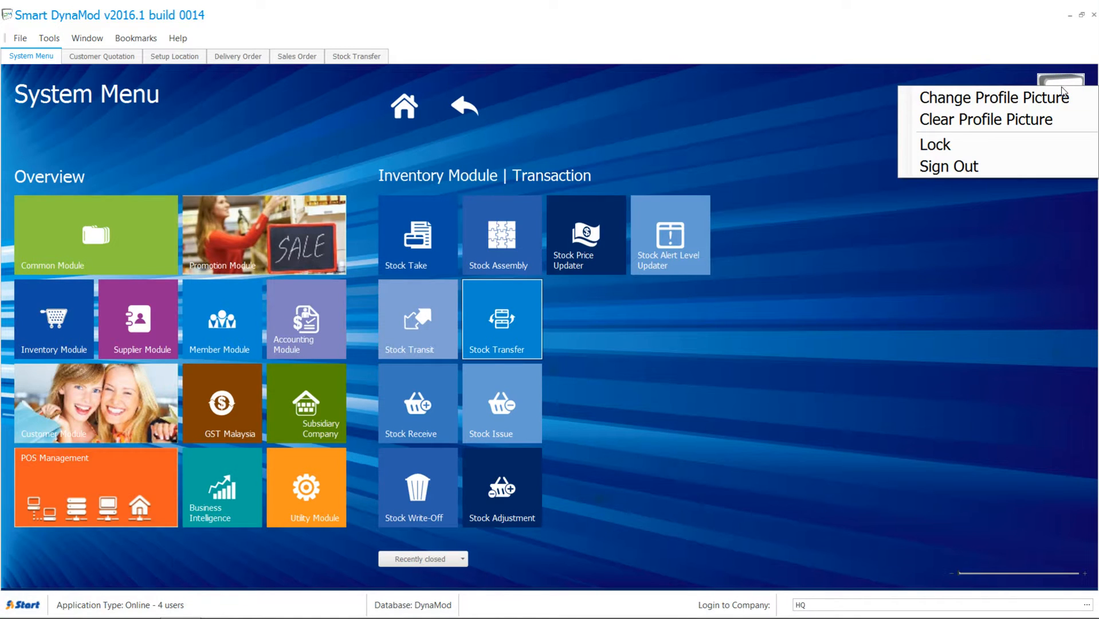
pyautogui.moveTo(949, 166)
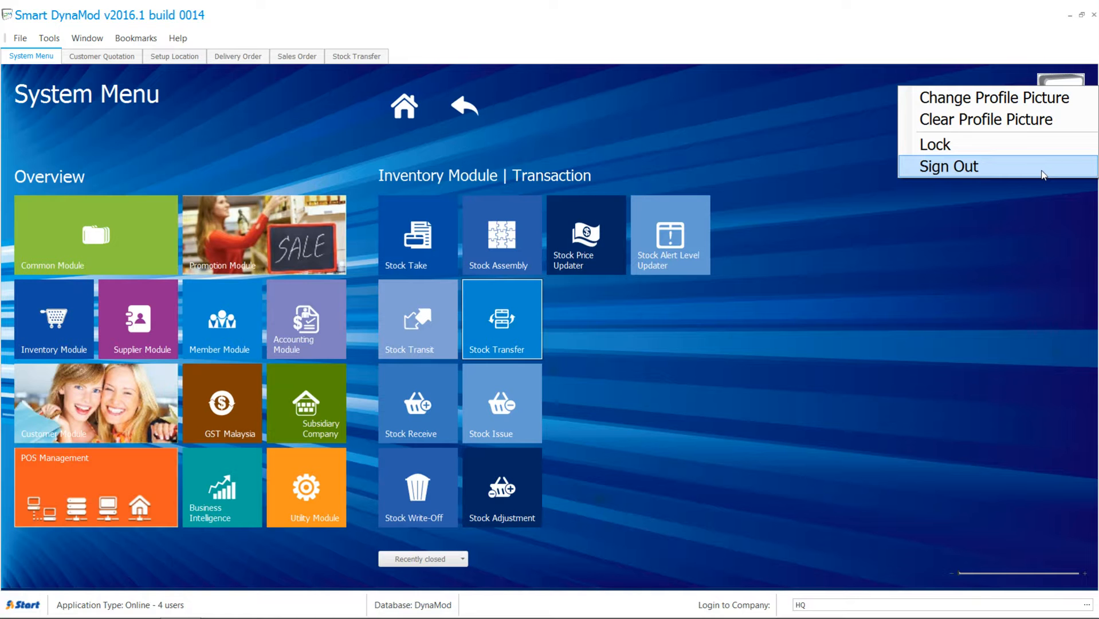
pyautogui.moveTo(934, 161)
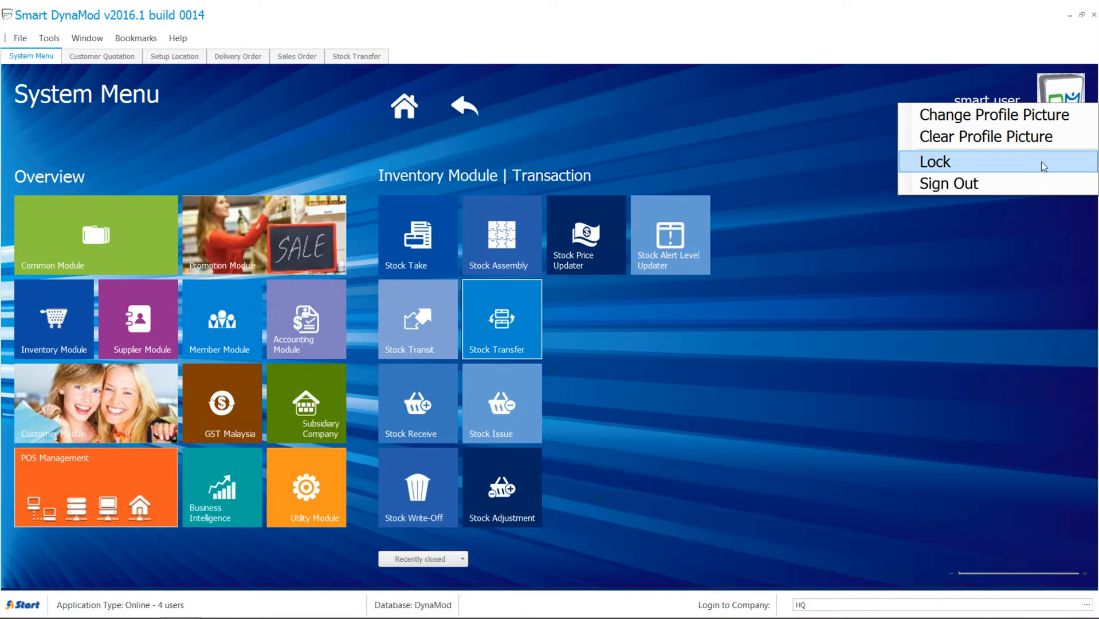
# Step: Lock the session via the profile menu, then unlock it with the password to return to the System Menu
pyautogui.click(935, 161)
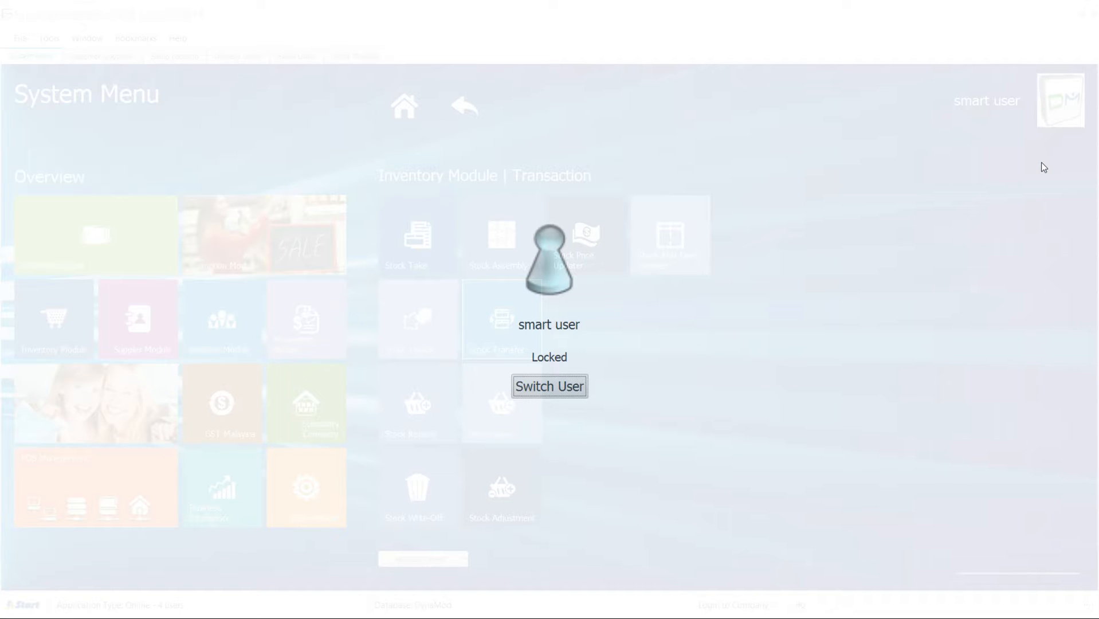
pyautogui.moveTo(784, 241)
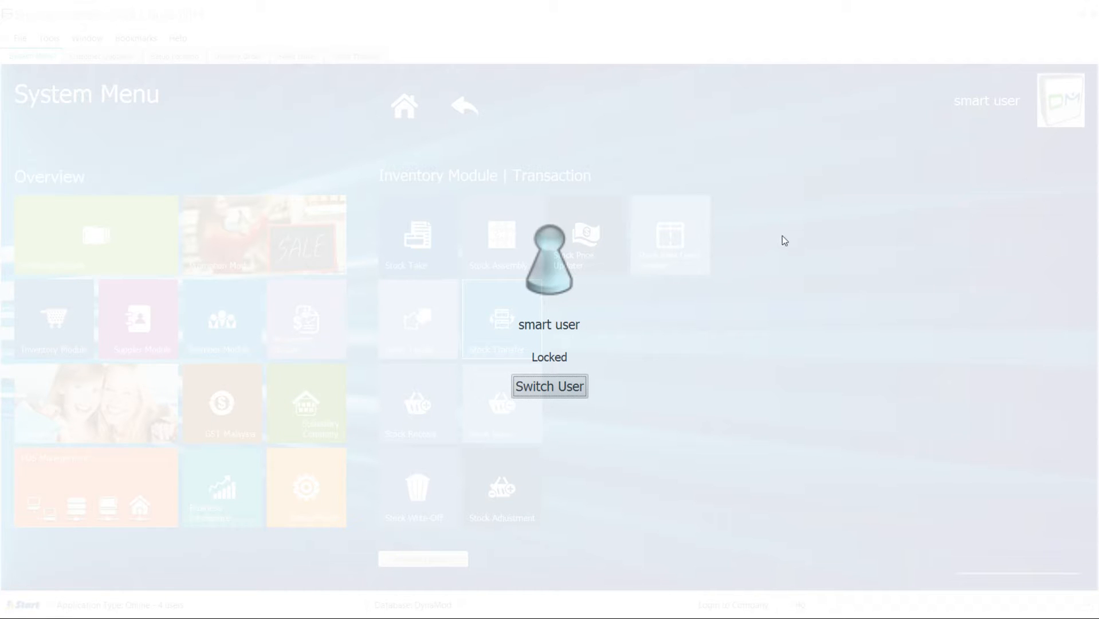
pyautogui.click(549, 386)
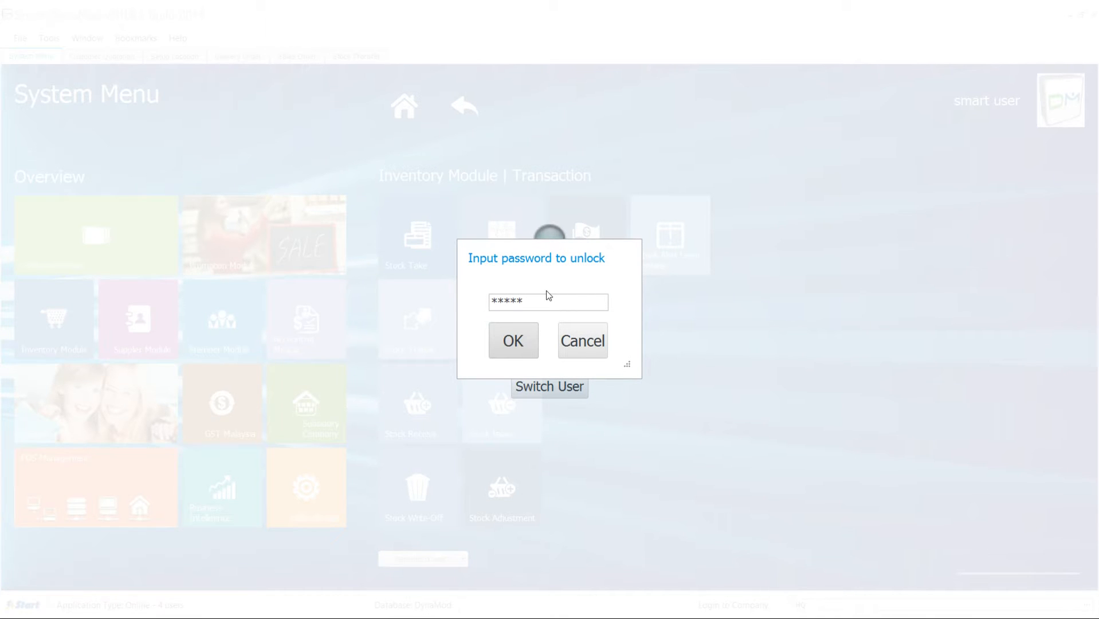
pyautogui.click(512, 340)
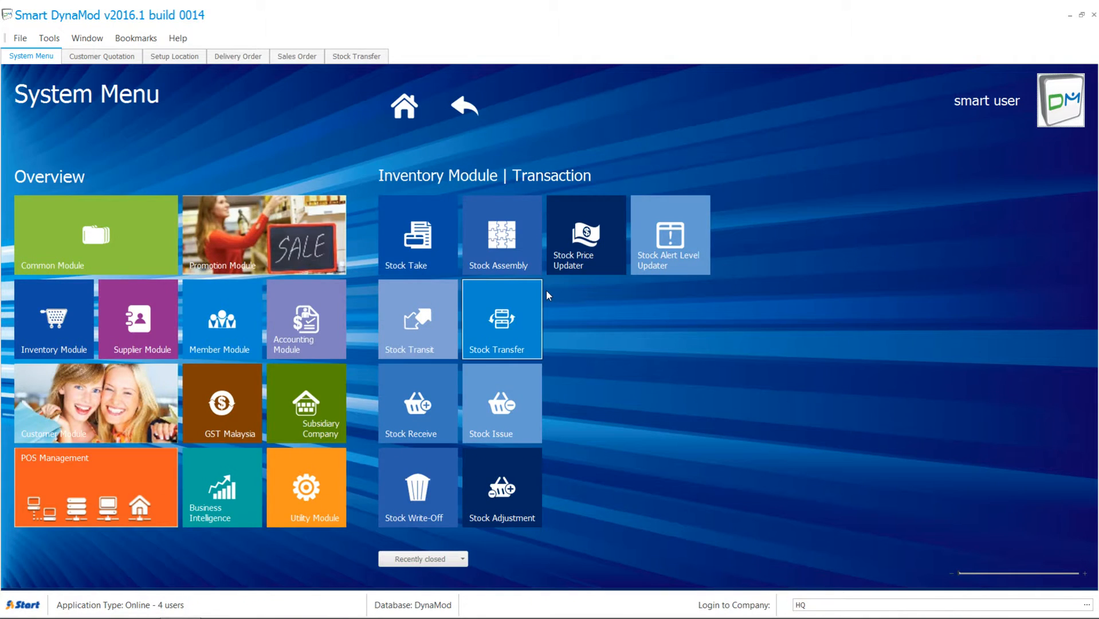
pyautogui.moveTo(470, 260)
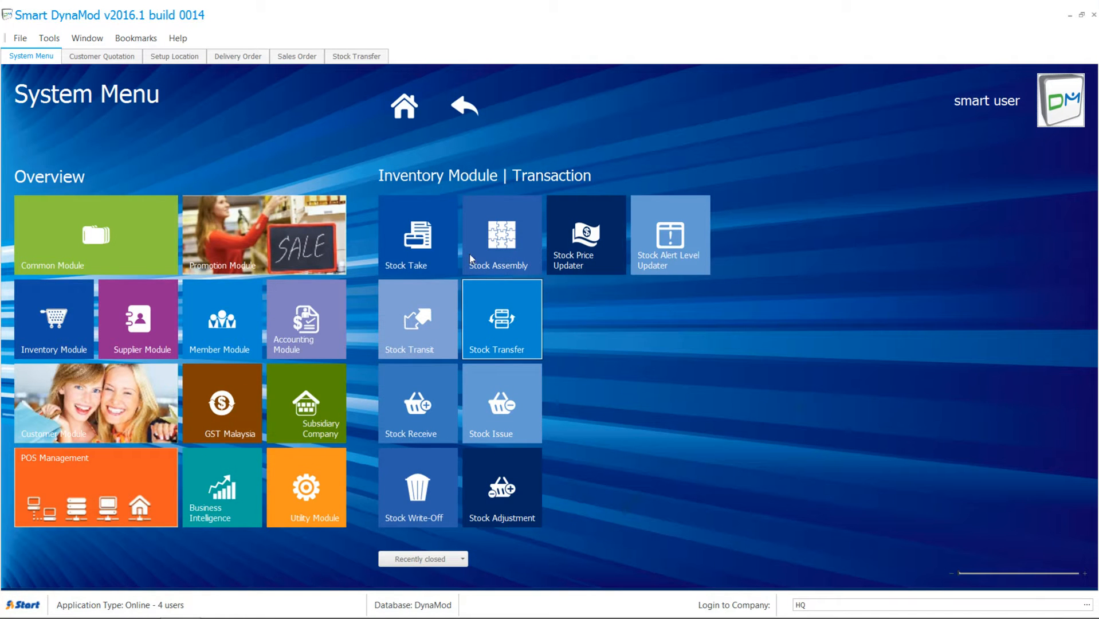
pyautogui.click(20, 38)
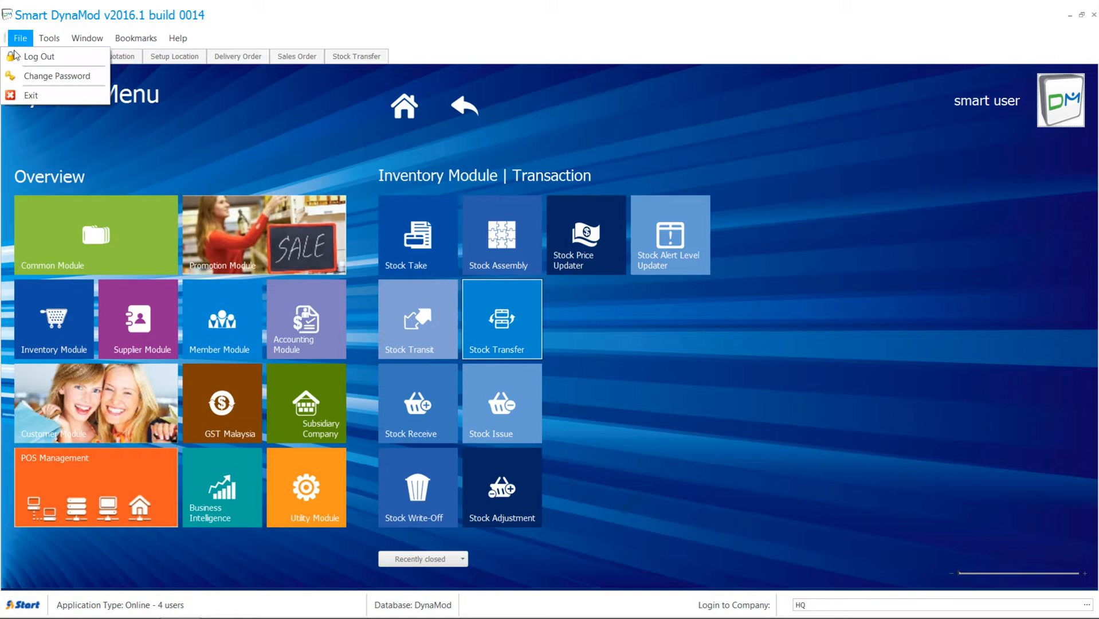
pyautogui.click(20, 37)
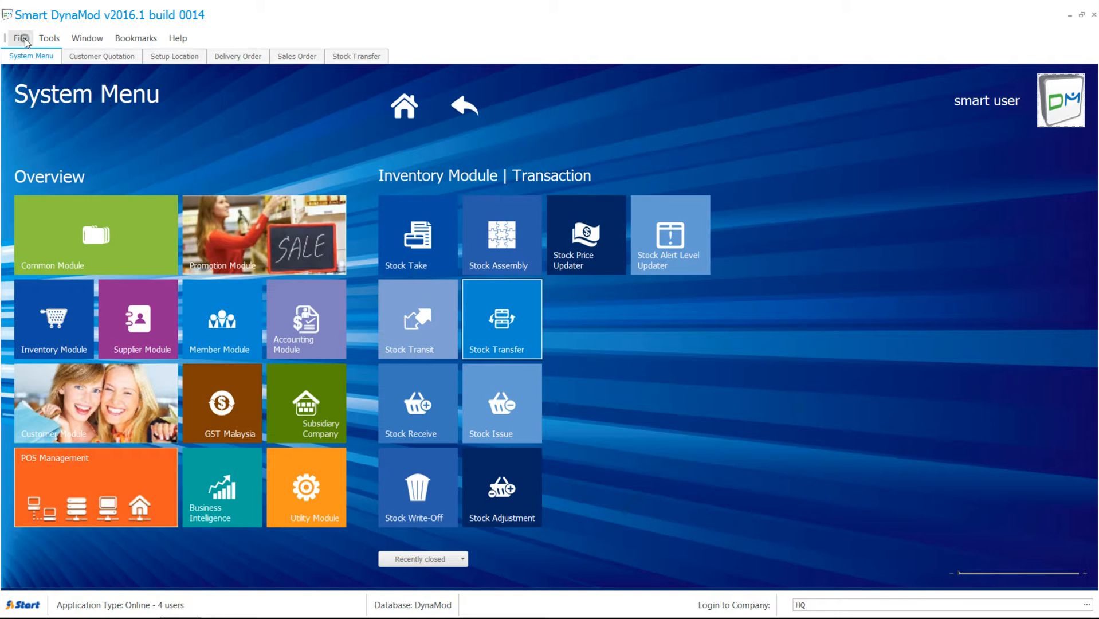
pyautogui.click(136, 38)
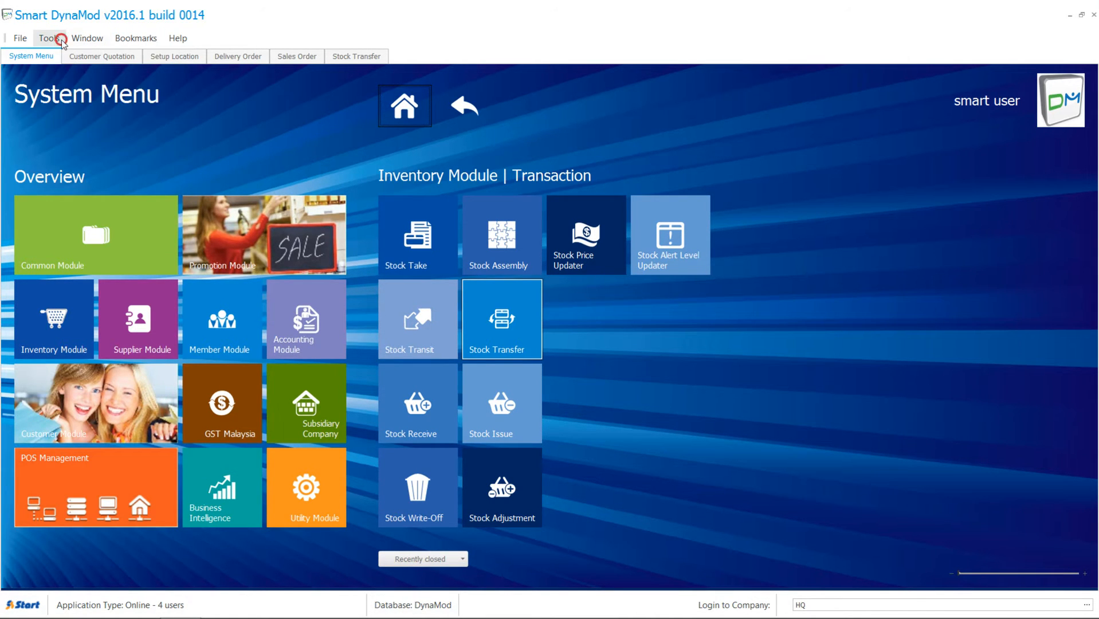
# Step: In Tools > Options Layout, set Look and Feel to DevExpress Dark Style and save, confirming the message
pyautogui.click(50, 38)
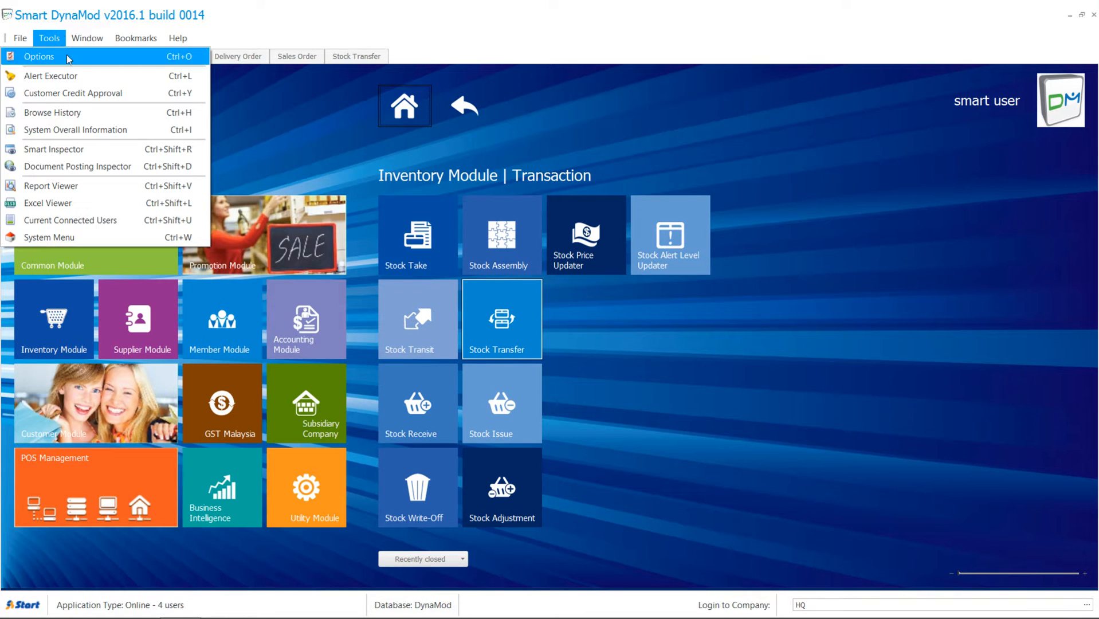
pyautogui.click(38, 56)
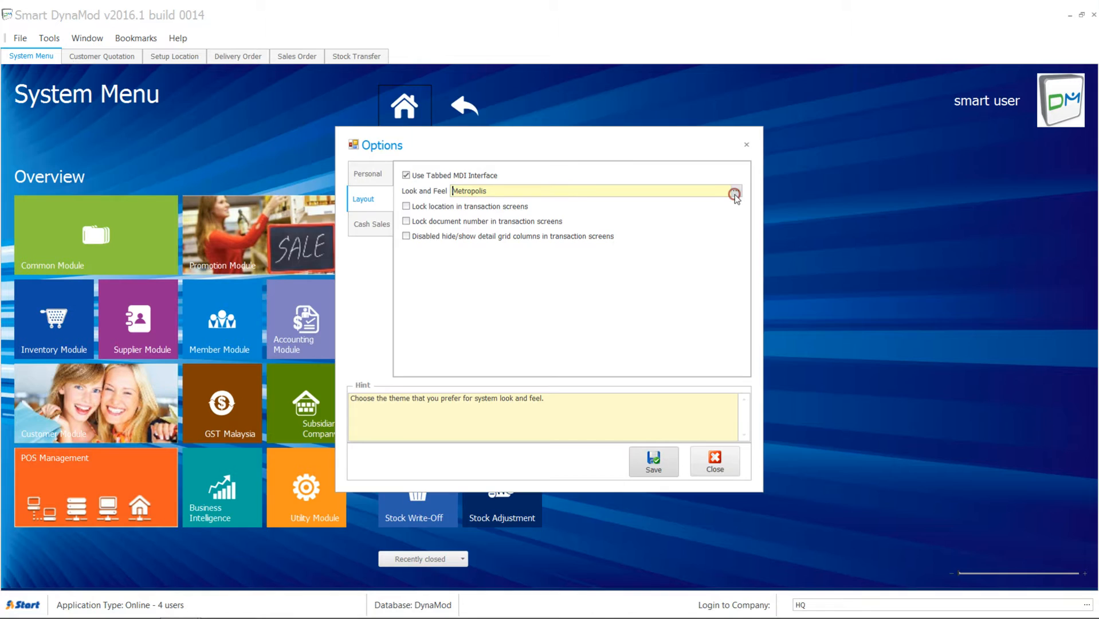
pyautogui.click(735, 191)
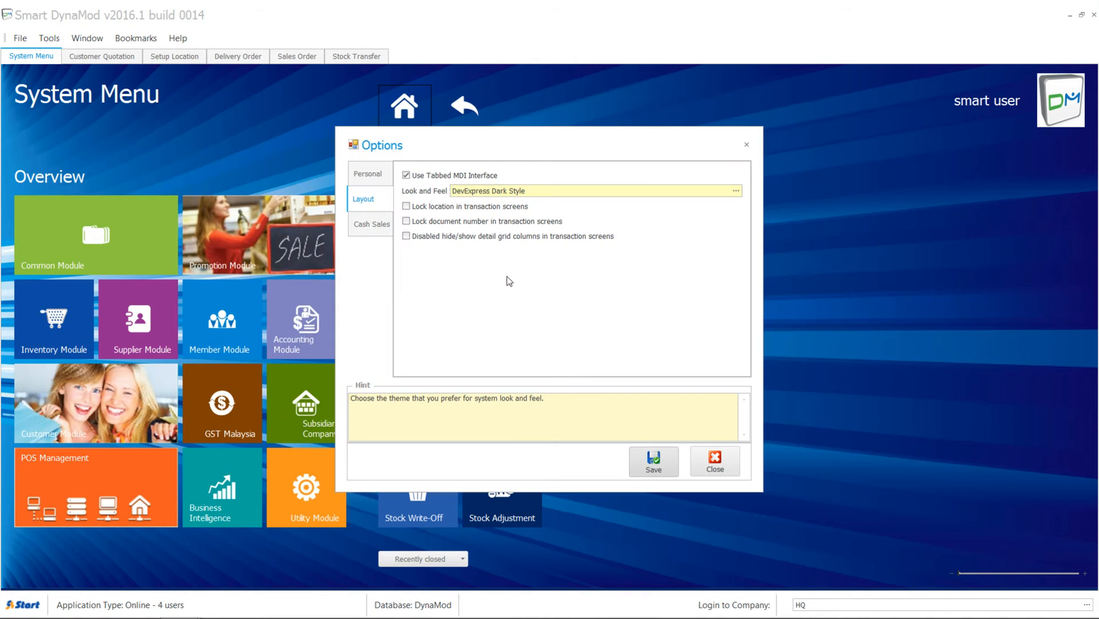
pyautogui.click(653, 461)
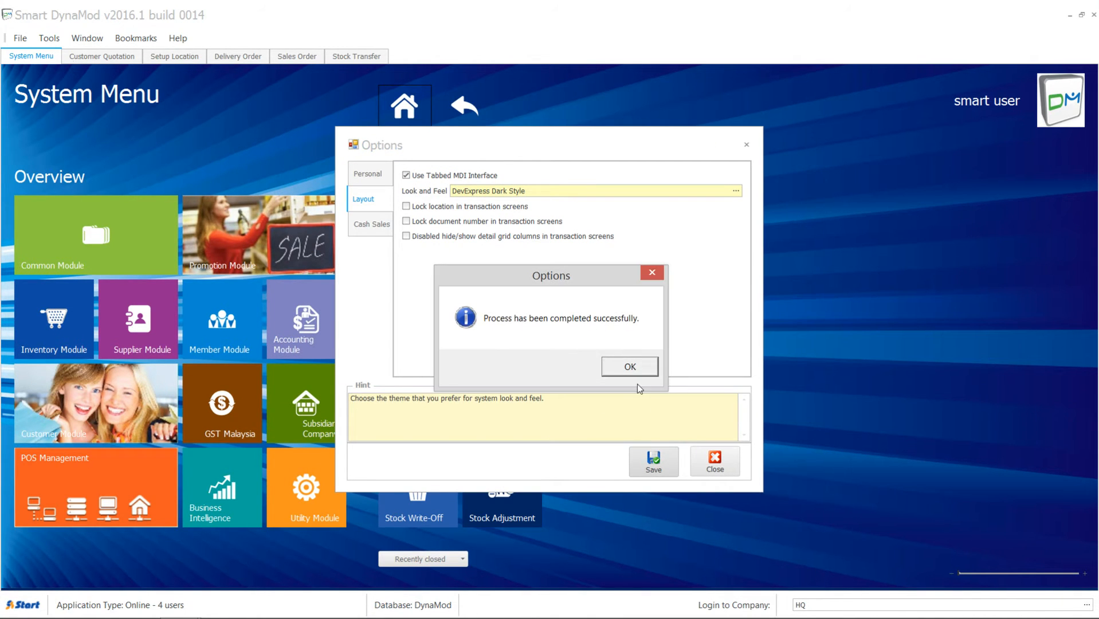
pyautogui.click(628, 367)
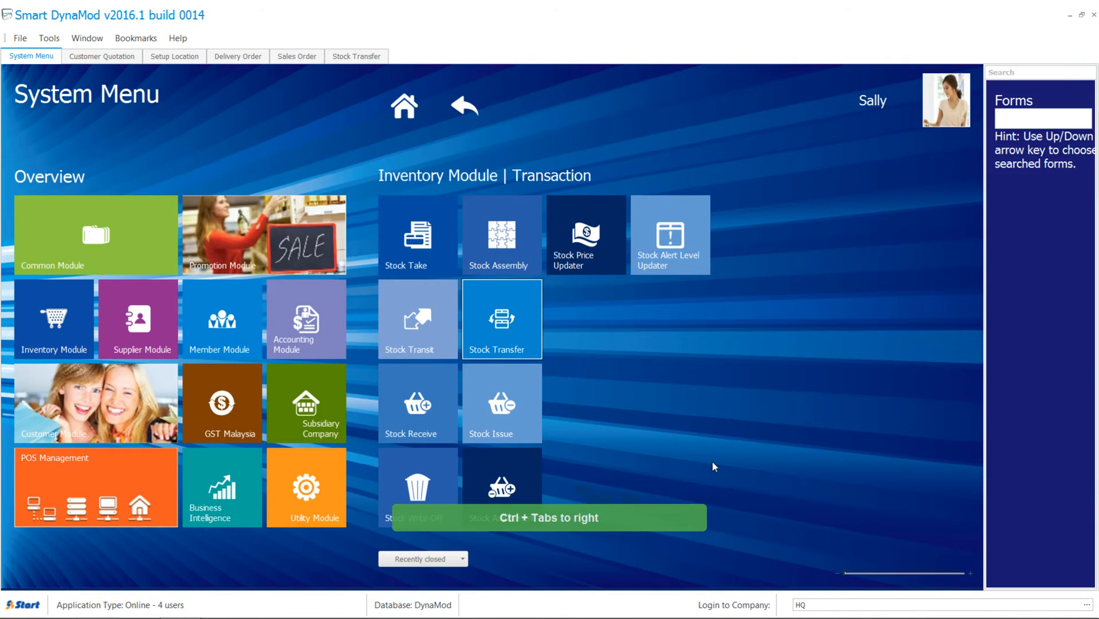
# Step: Switch between the Delivery Order and Stock Transfer tabs, then land on the Stock Maintenance list
pyautogui.click(238, 56)
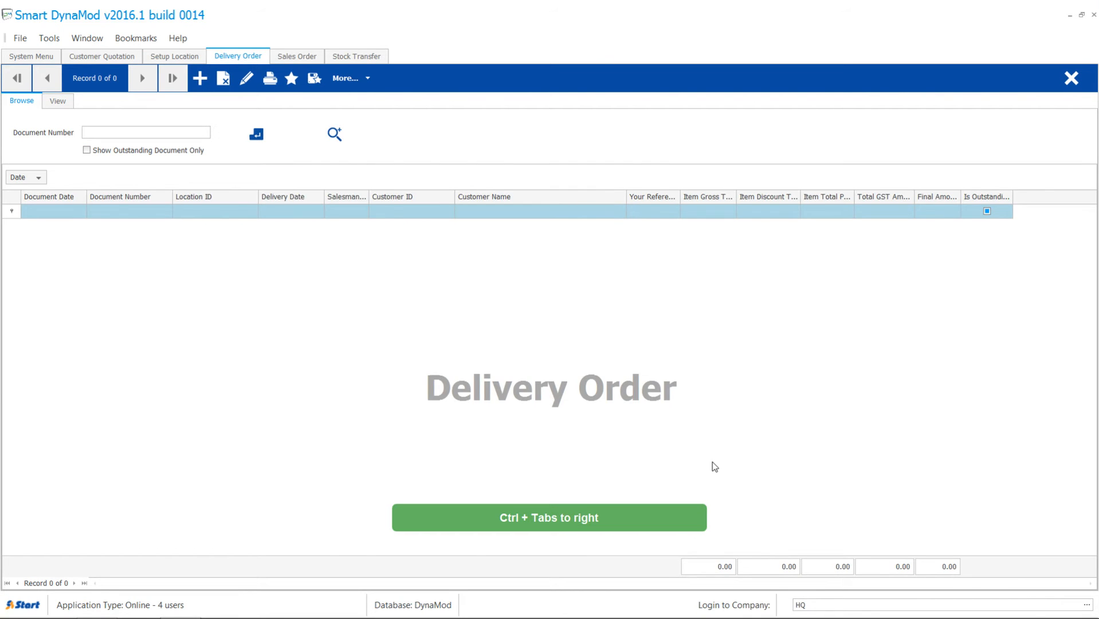
pyautogui.click(356, 57)
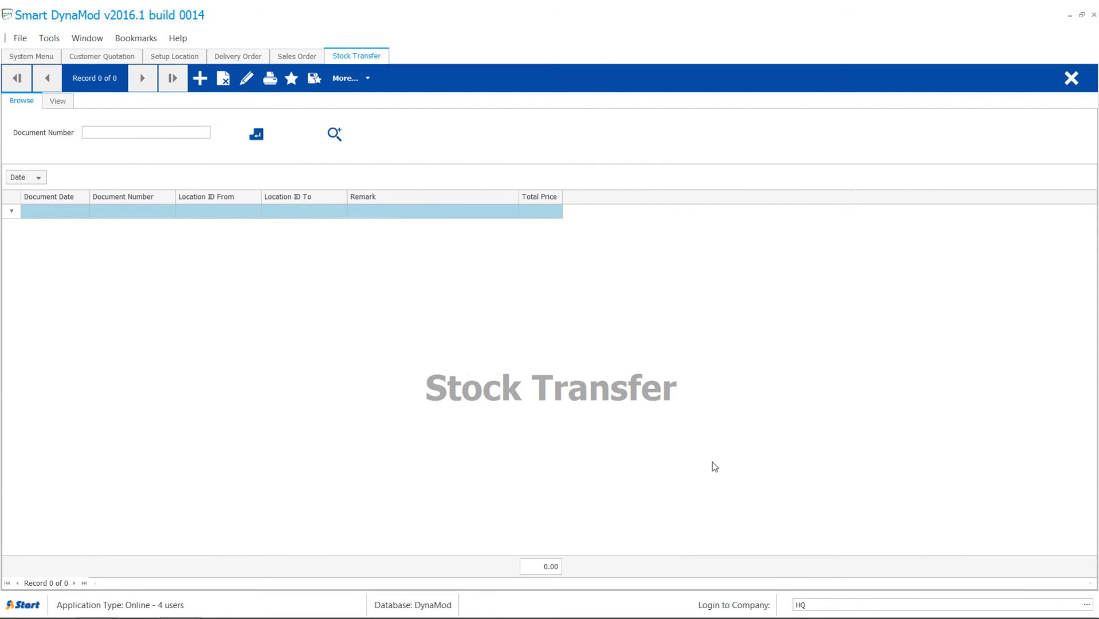
pyautogui.click(238, 56)
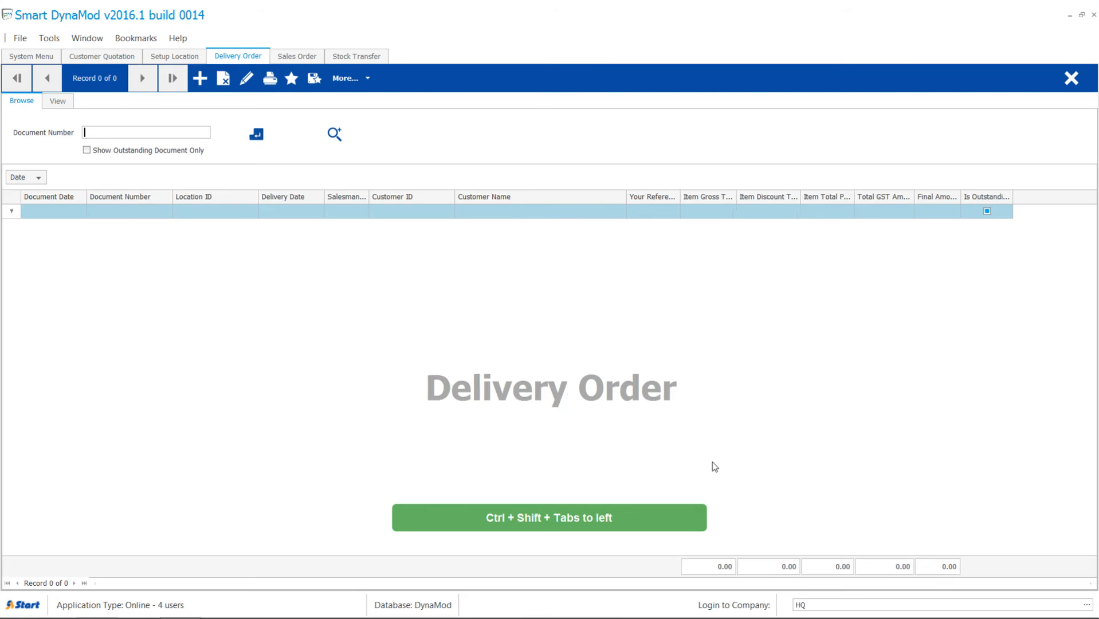
pyautogui.click(102, 57)
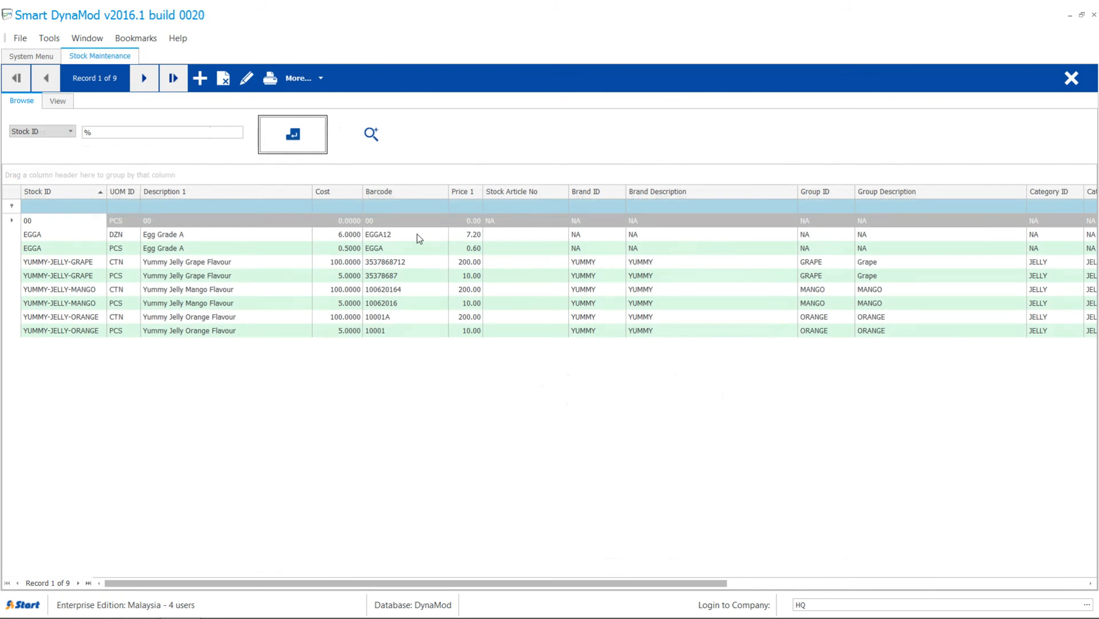
# Step: From More…, bring up POS Selling Price, POS Image and Multiple Barcode Assignment for stock item 00
pyautogui.click(297, 78)
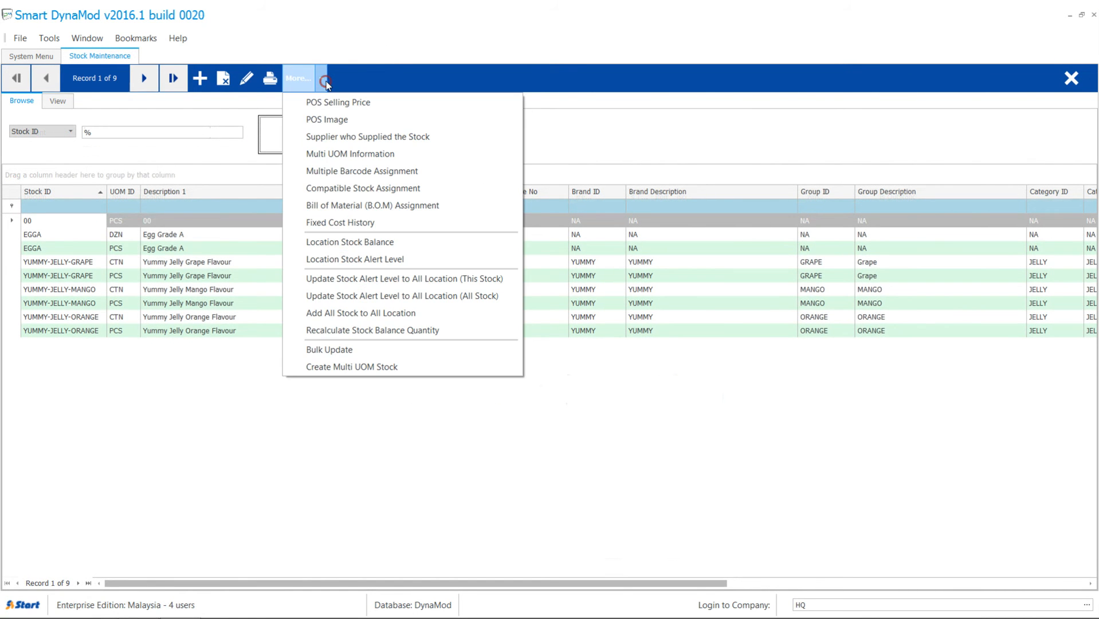
pyautogui.click(338, 102)
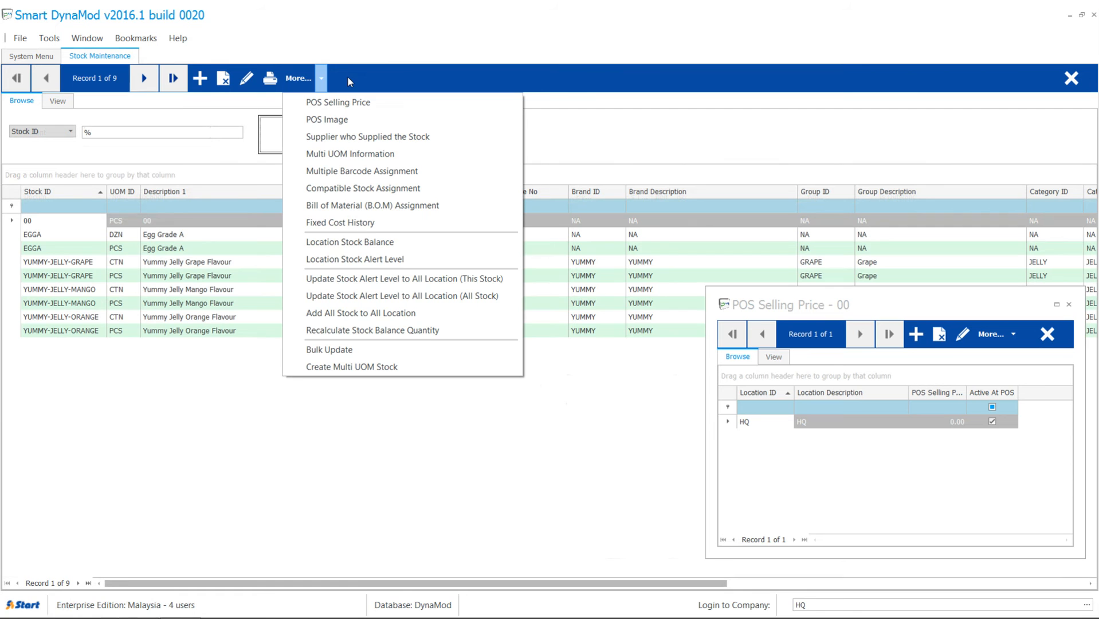
pyautogui.click(326, 119)
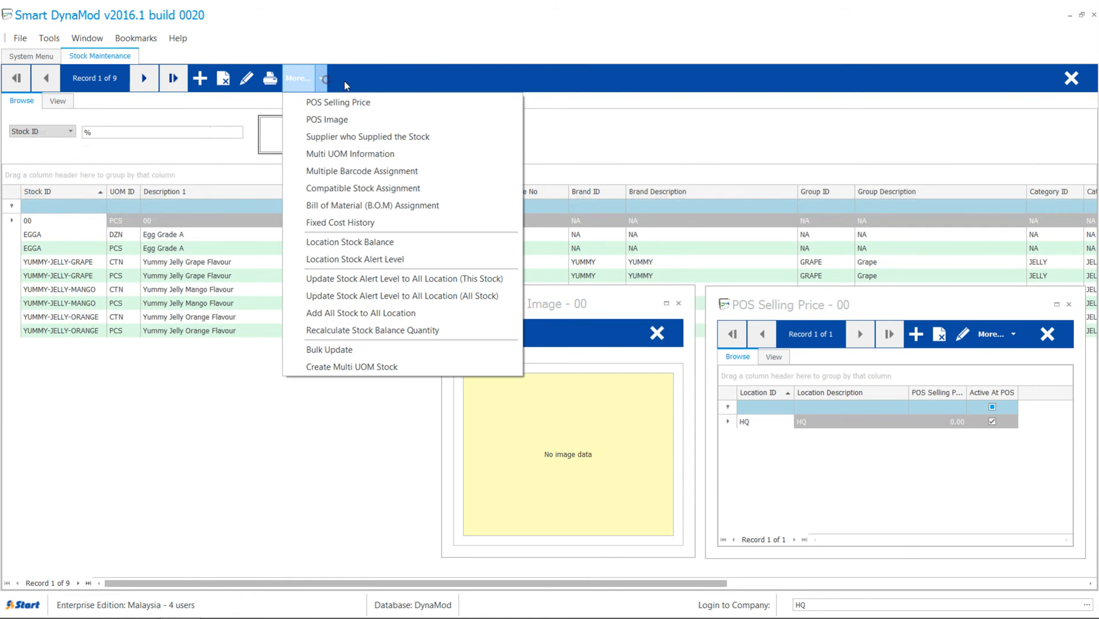
pyautogui.click(362, 171)
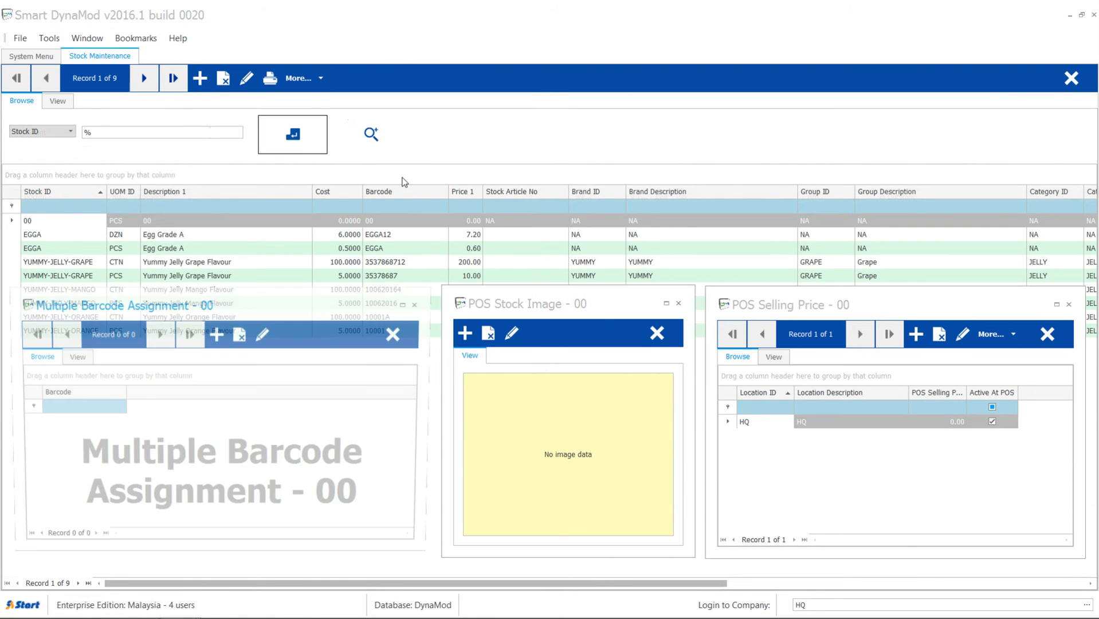